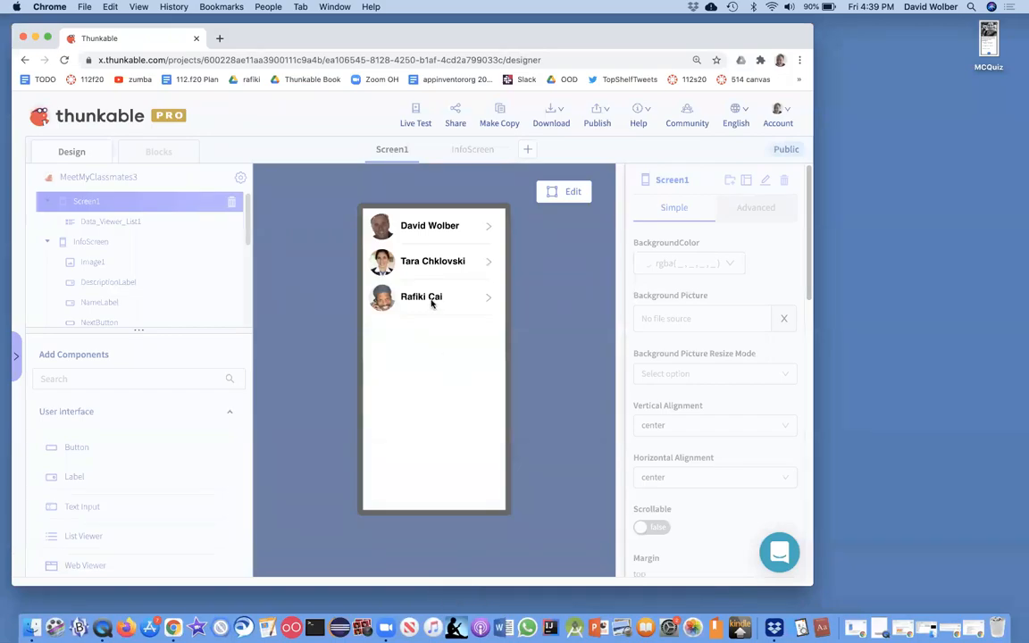
mouse_move(441, 232)
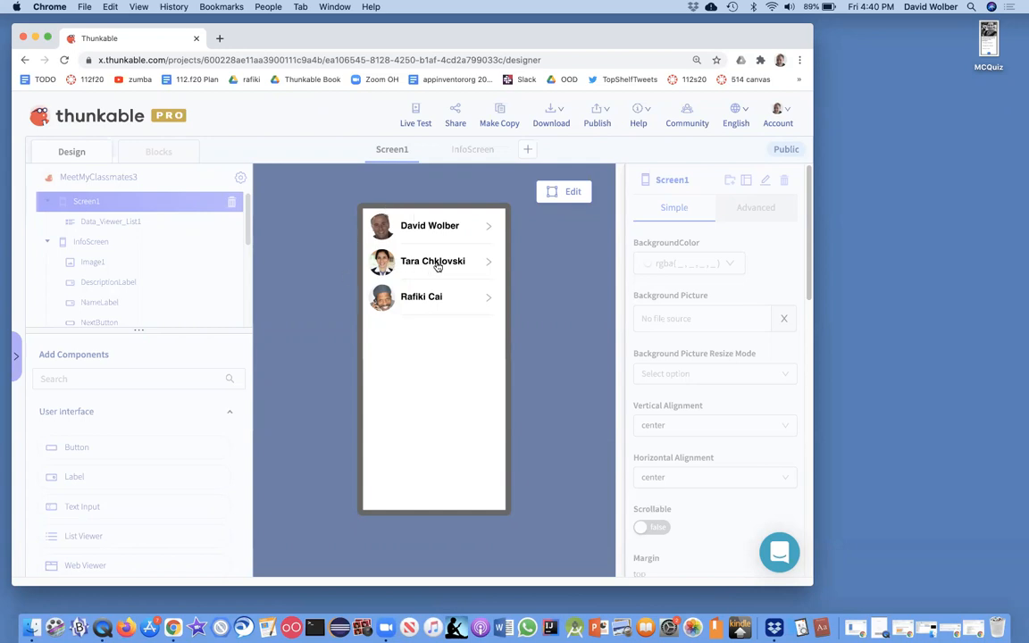
click(433, 261)
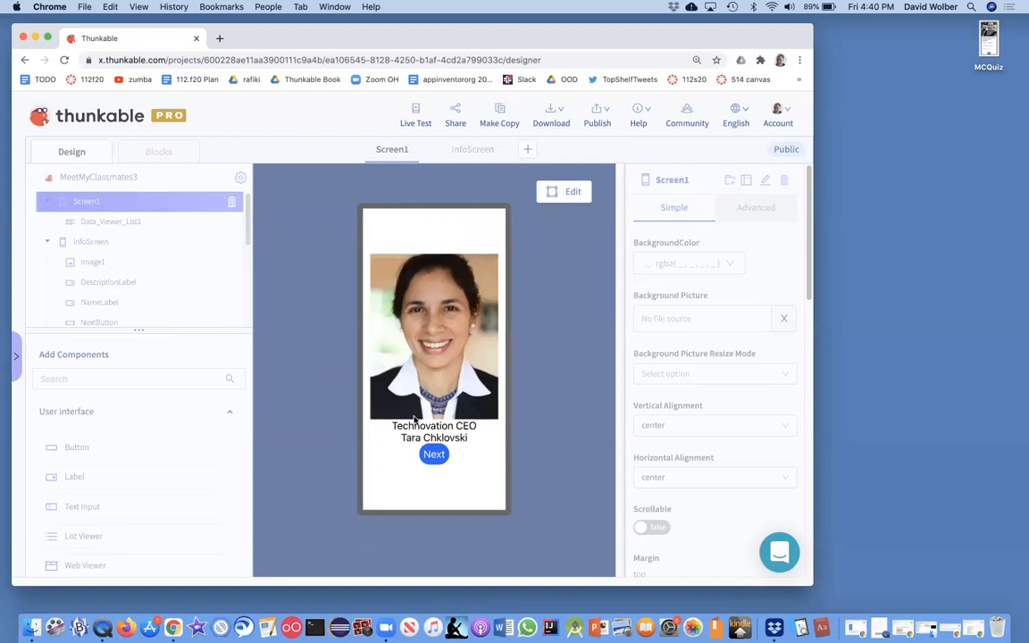
mouse_move(473, 203)
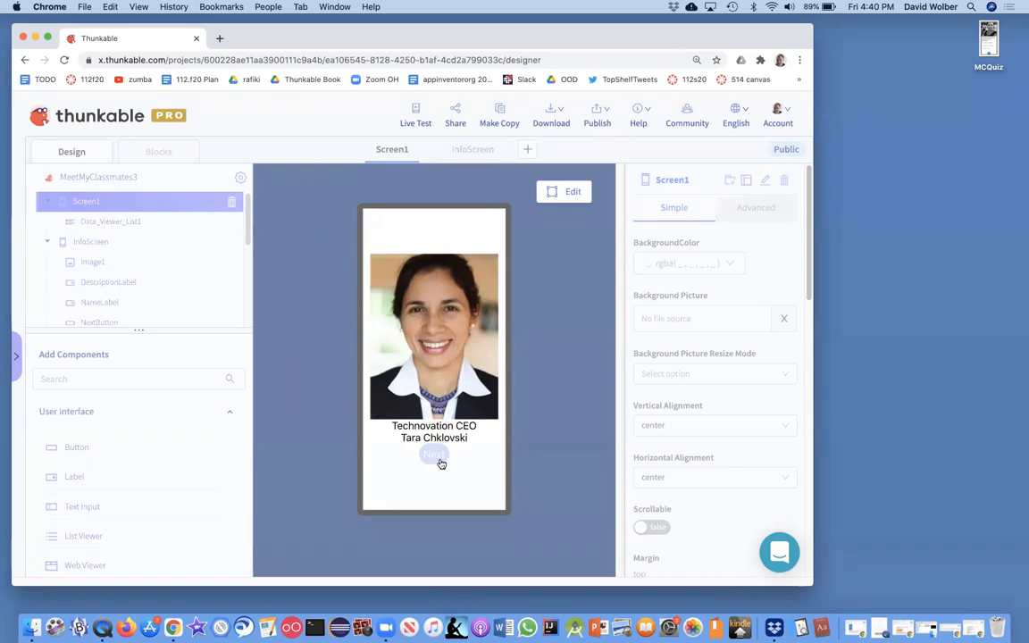
click(433, 455)
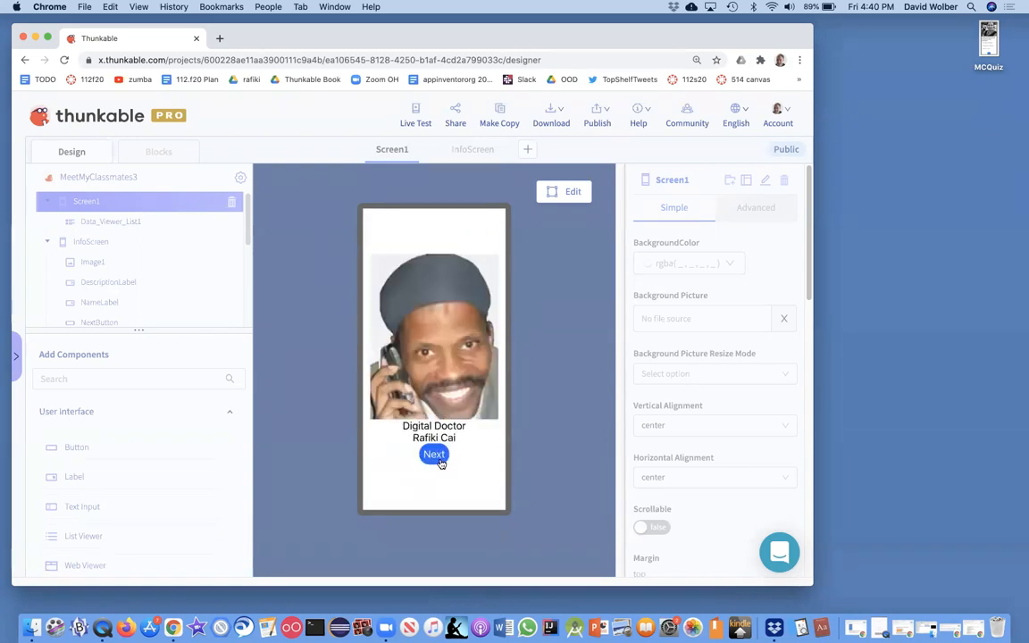
click(433, 456)
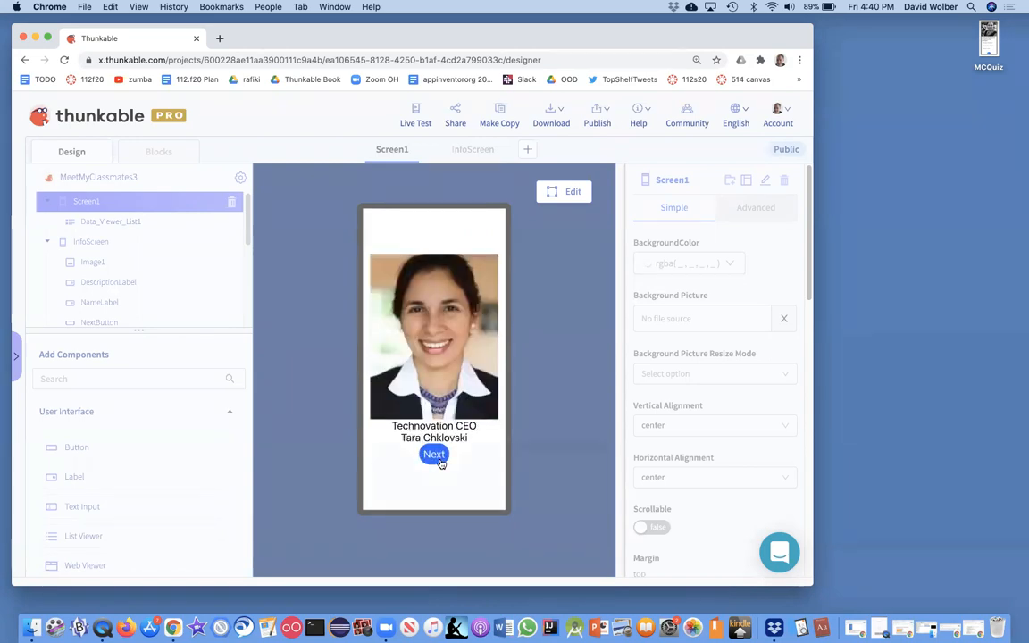
mouse_move(561, 187)
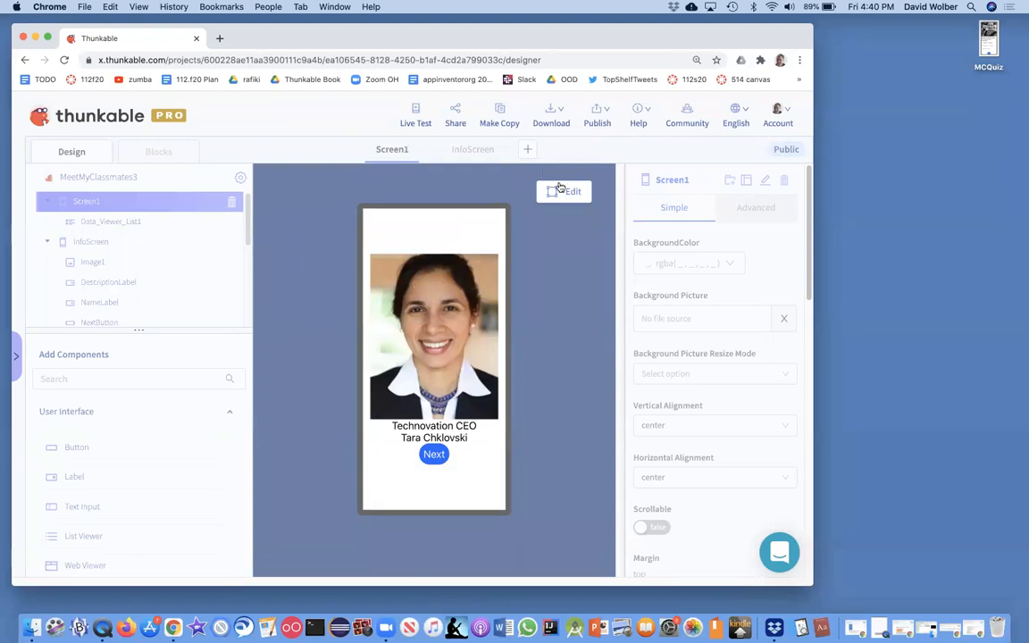
Leave preview and show InfoScreen's NextButton Click event blocks in the workspace
click(472, 150)
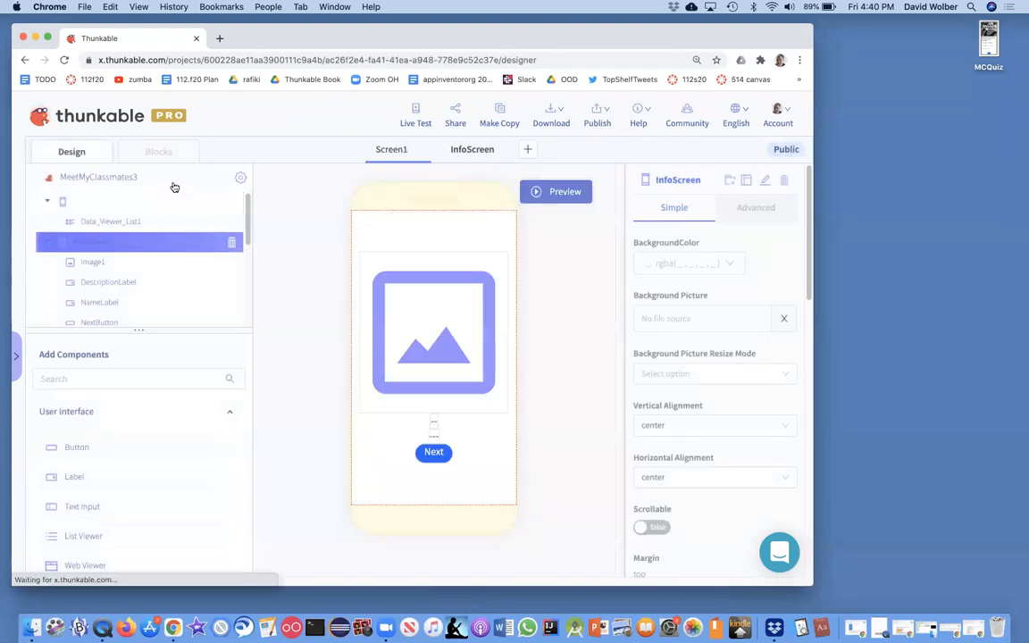
click(157, 150)
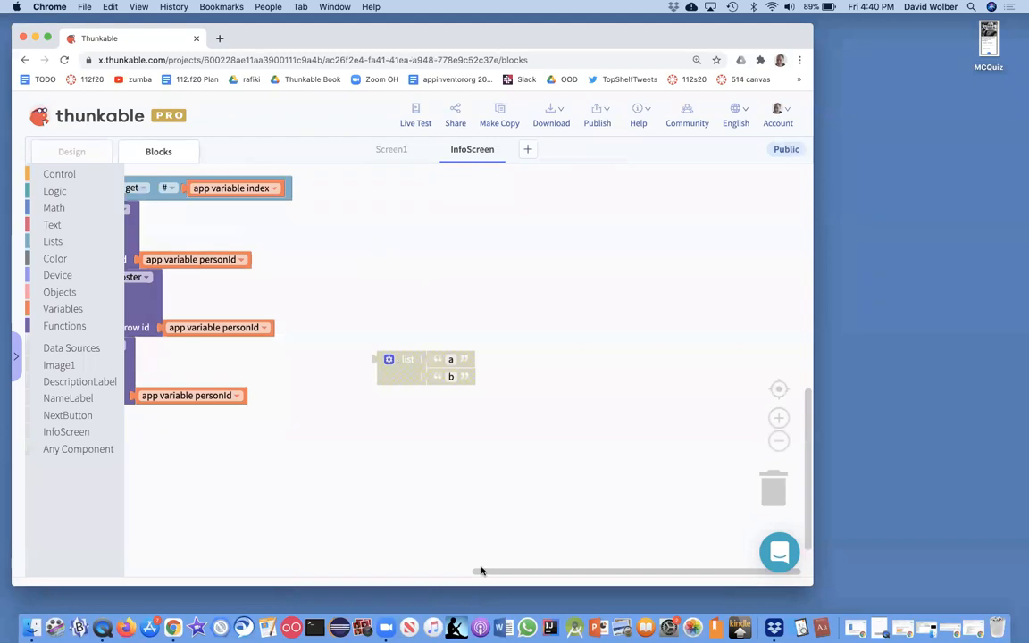
drag(482, 572, 325, 572)
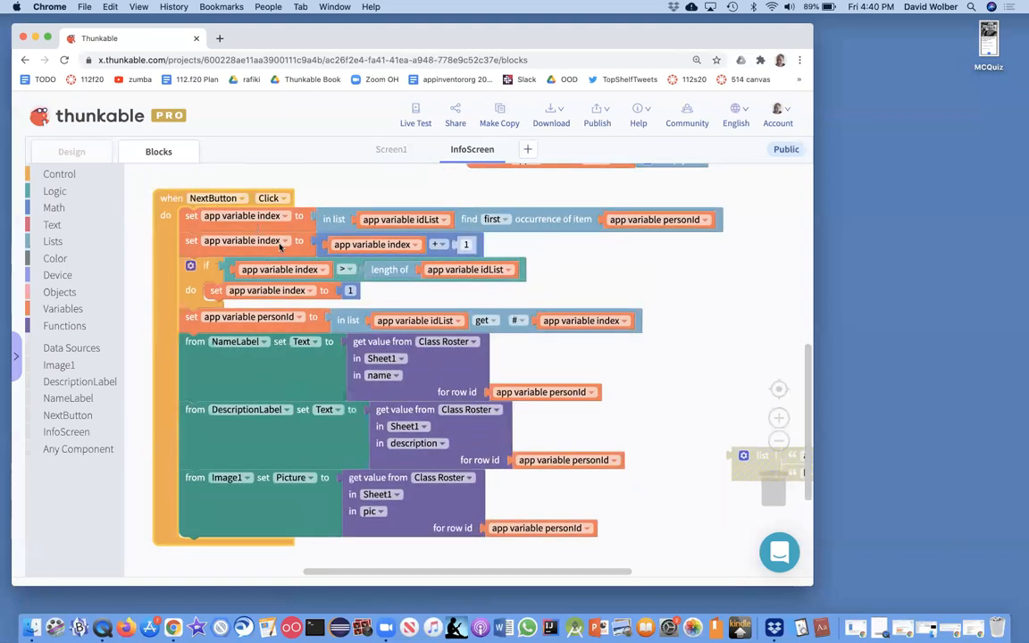
click(283, 268)
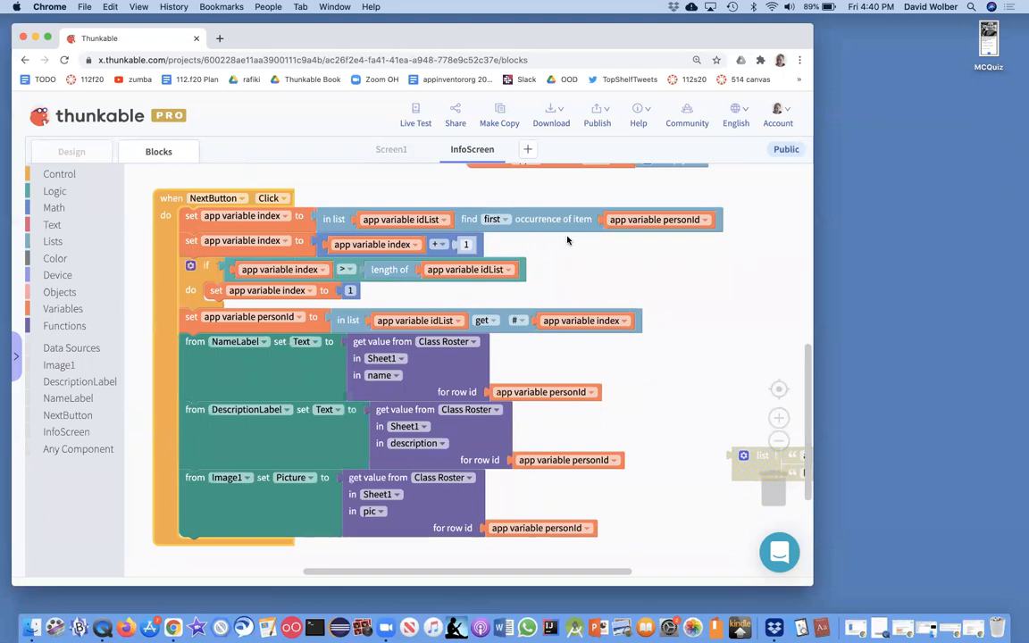
mouse_move(897, 612)
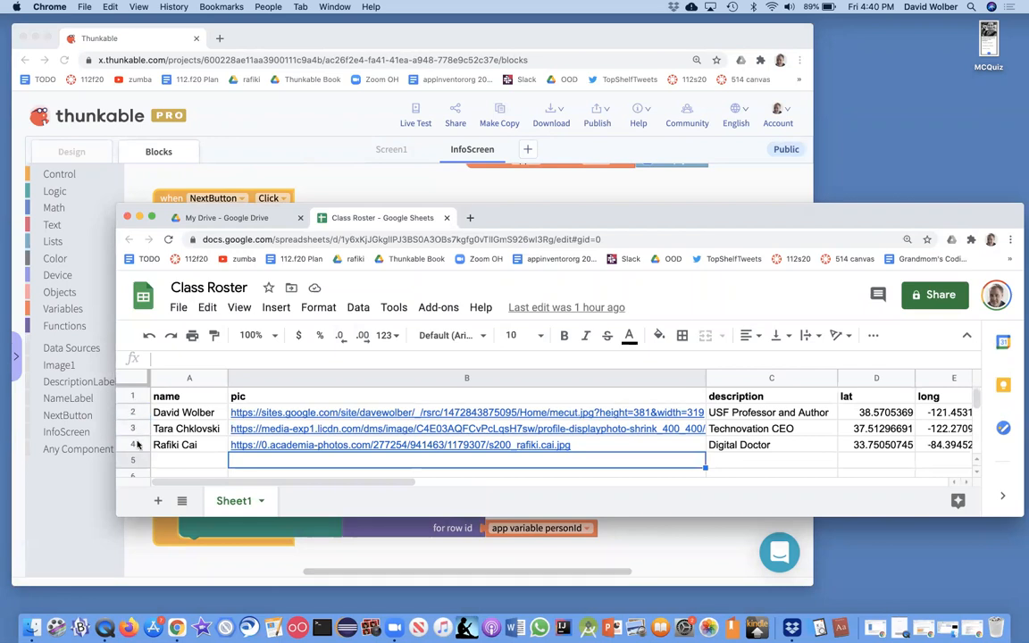
mouse_move(139, 430)
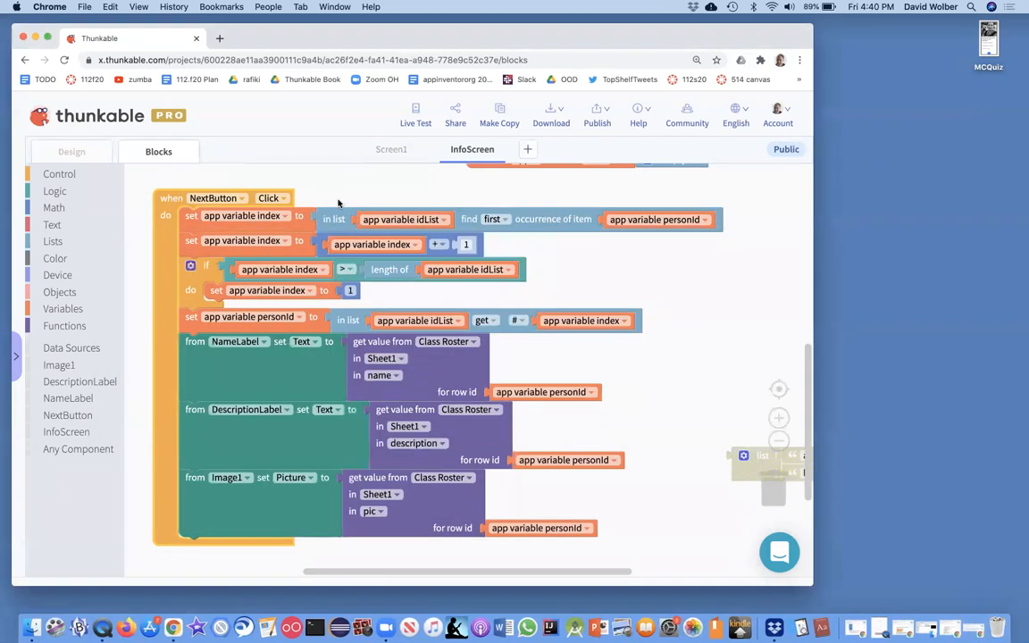
Search components for 'List' and place a List Viewer above the picture on InfoScreen
click(72, 150)
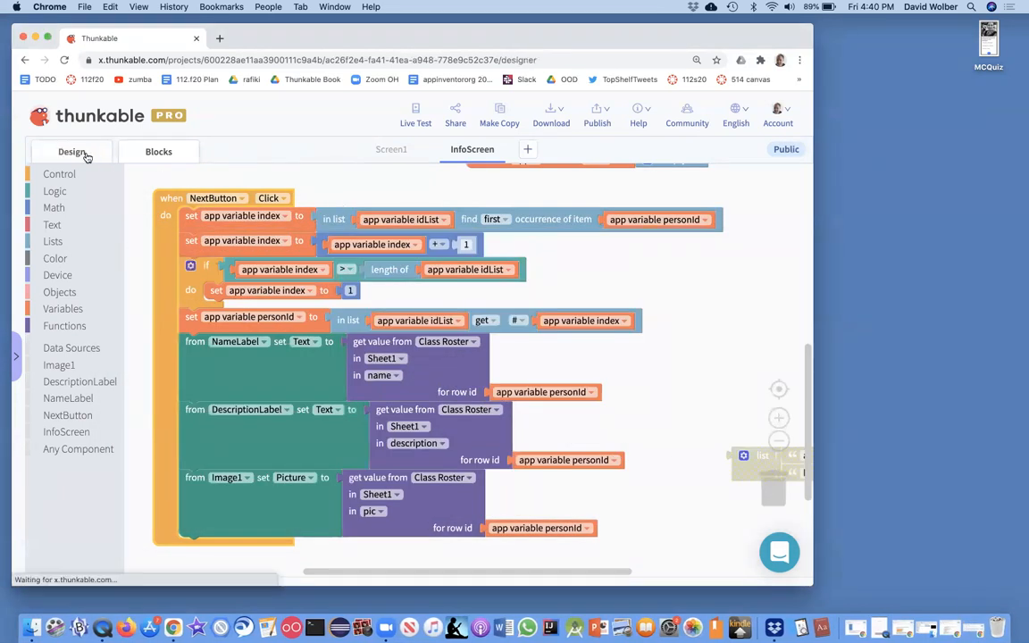
click(71, 150)
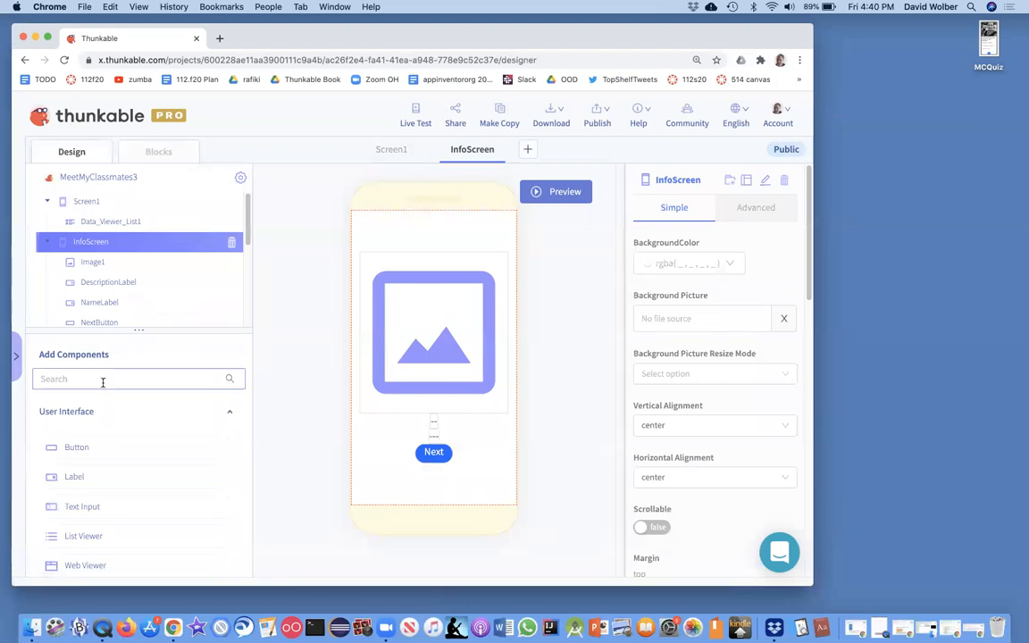
text(ListViewer)
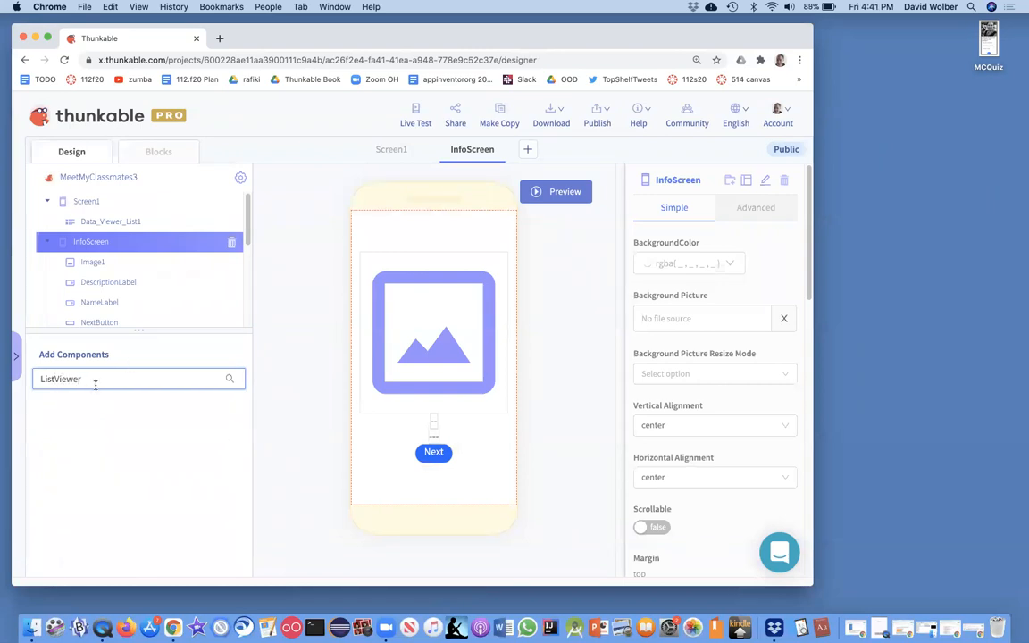
text(List)
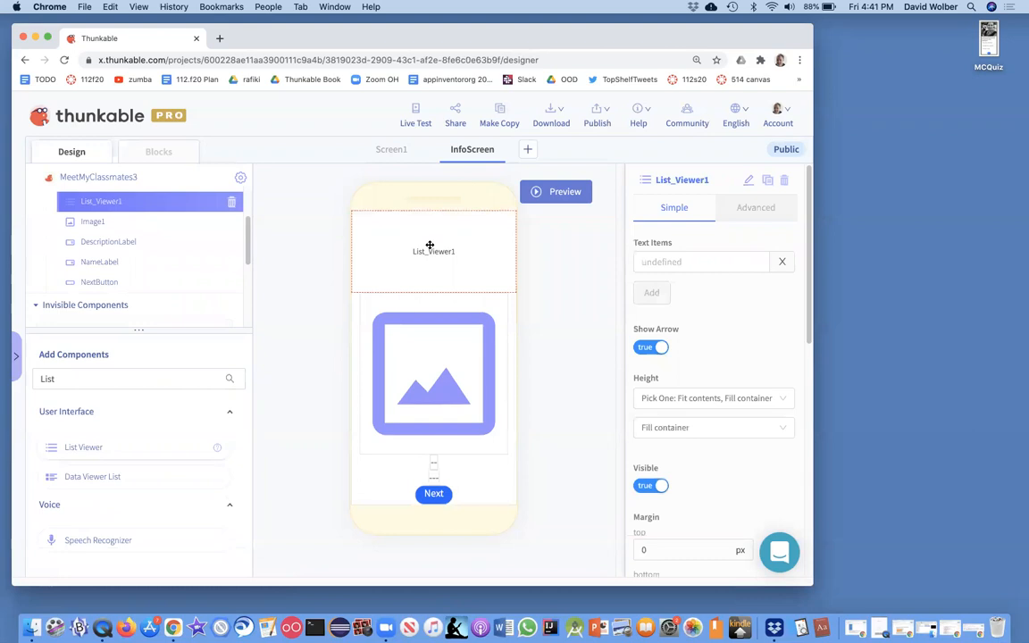
click(157, 150)
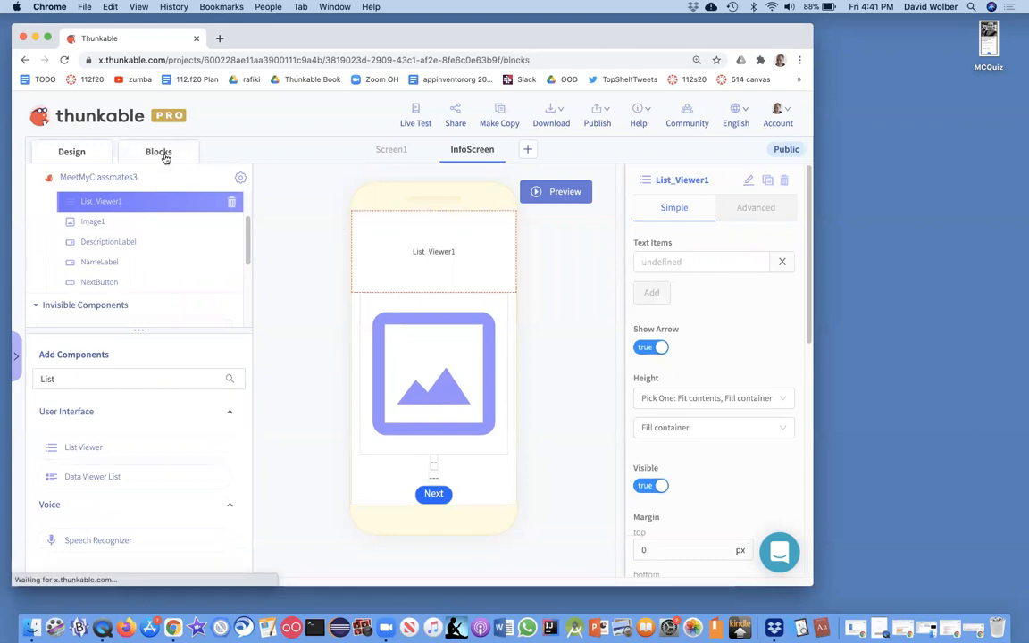
Set List_Viewer1's text items to idList right after the idList assignment
click(159, 150)
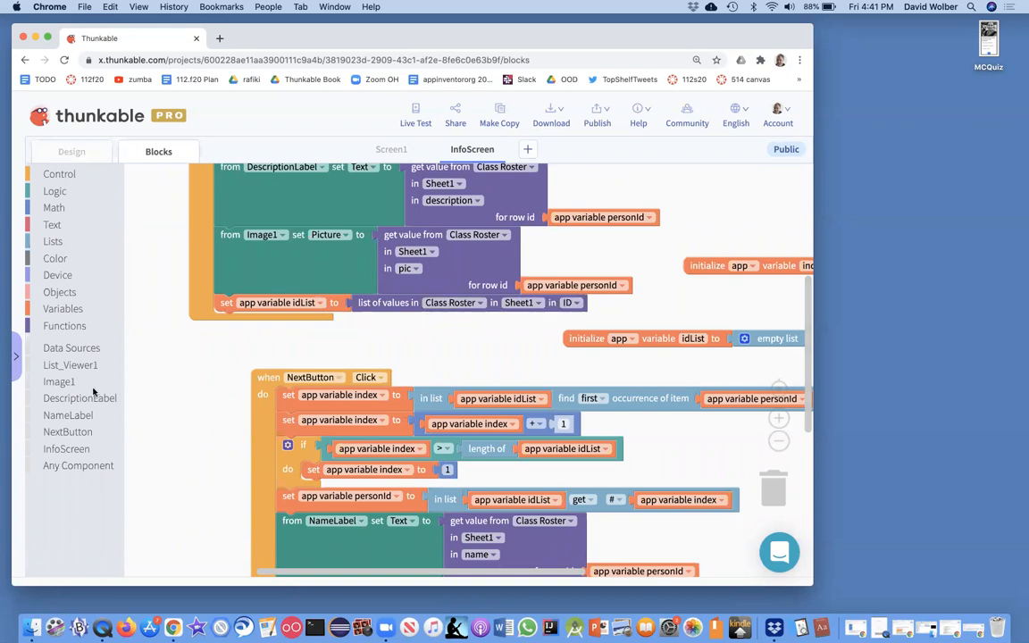
click(70, 365)
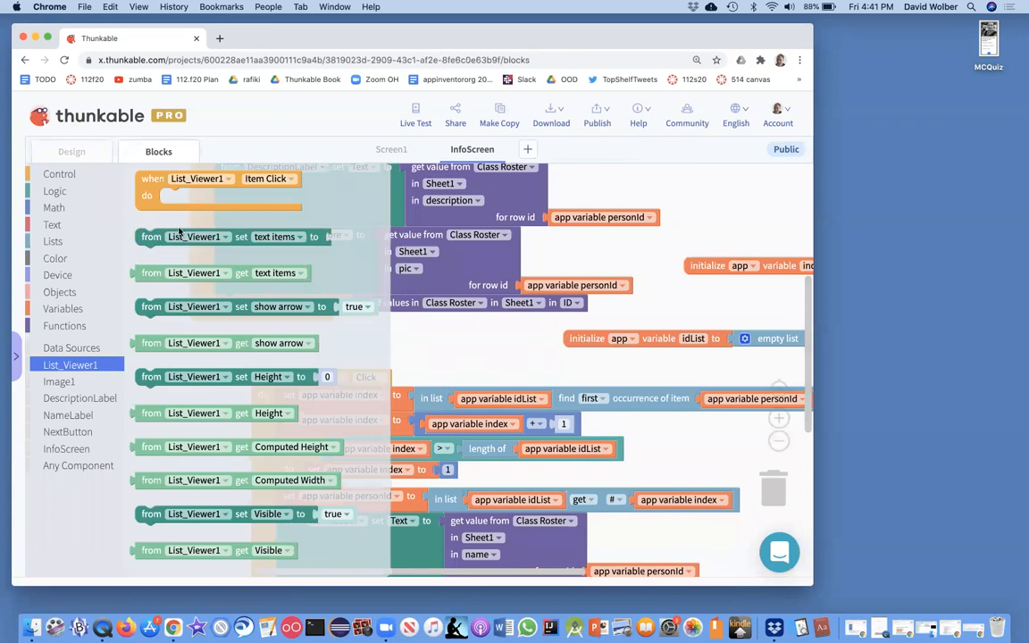
scroll(down, 3)
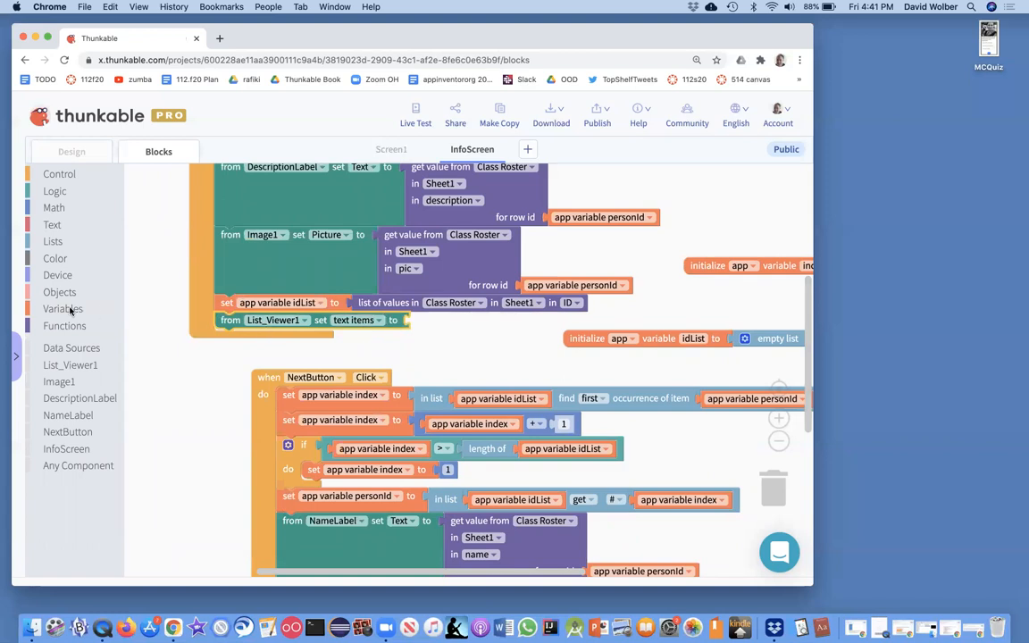
click(63, 307)
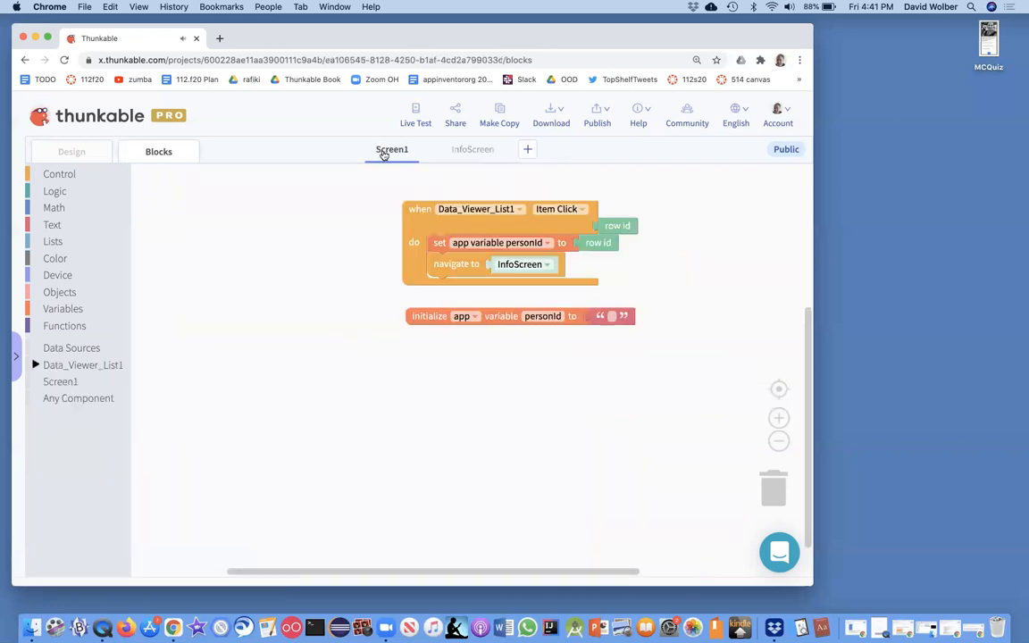
Preview the app and confirm Tara Chklovski's InfoScreen lists the roster ID values
click(71, 150)
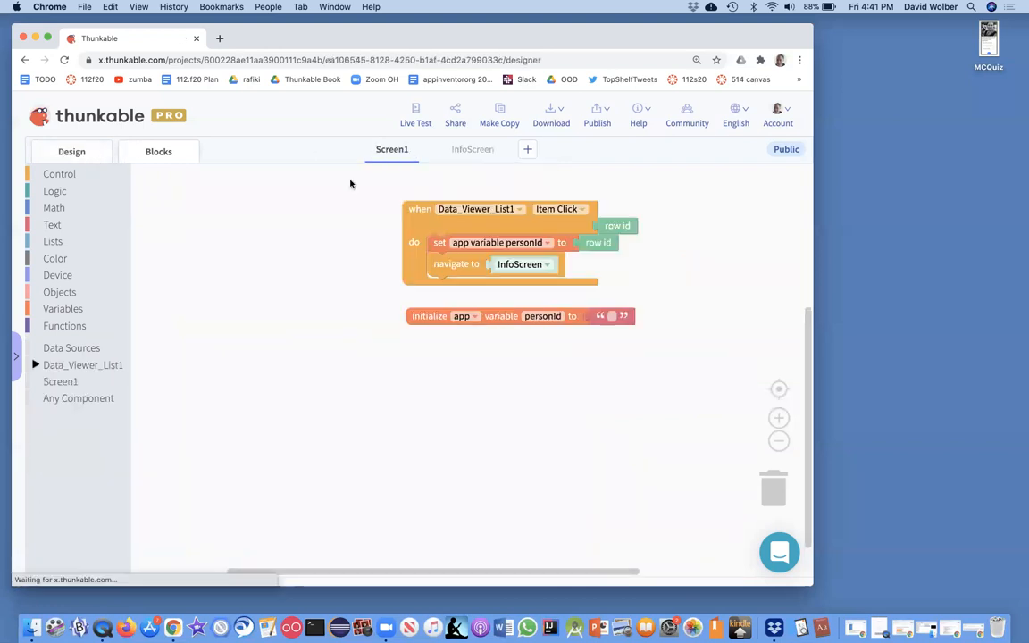
click(72, 150)
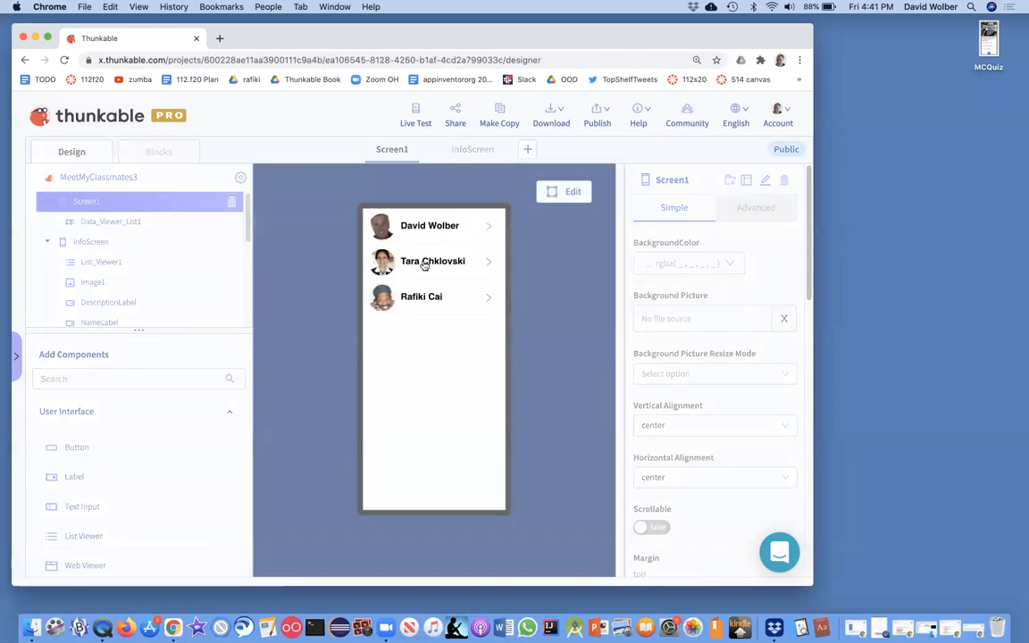
click(432, 261)
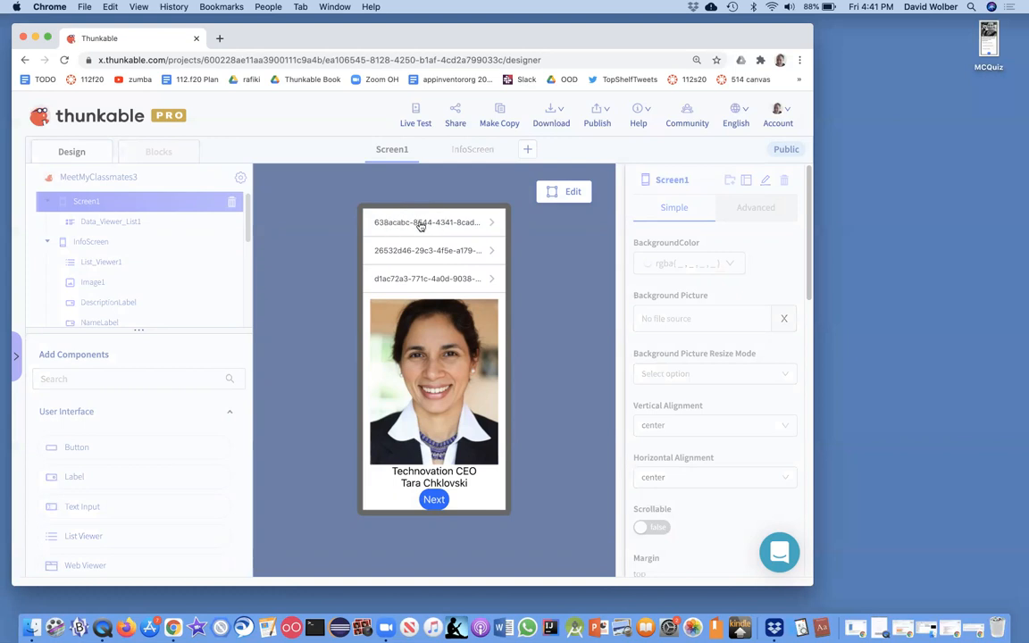
mouse_move(429, 263)
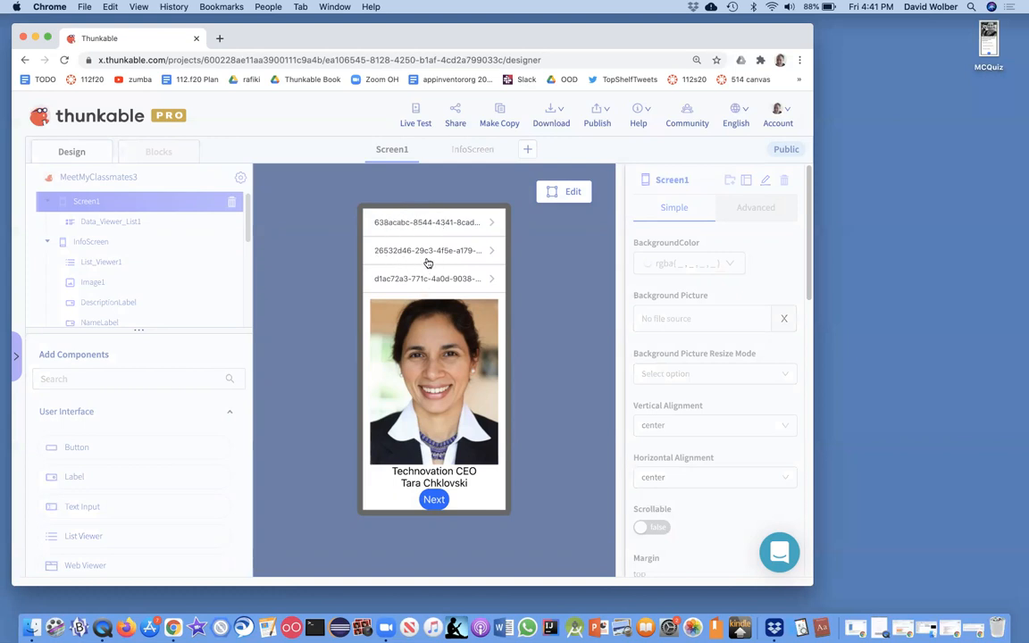
mouse_move(433, 228)
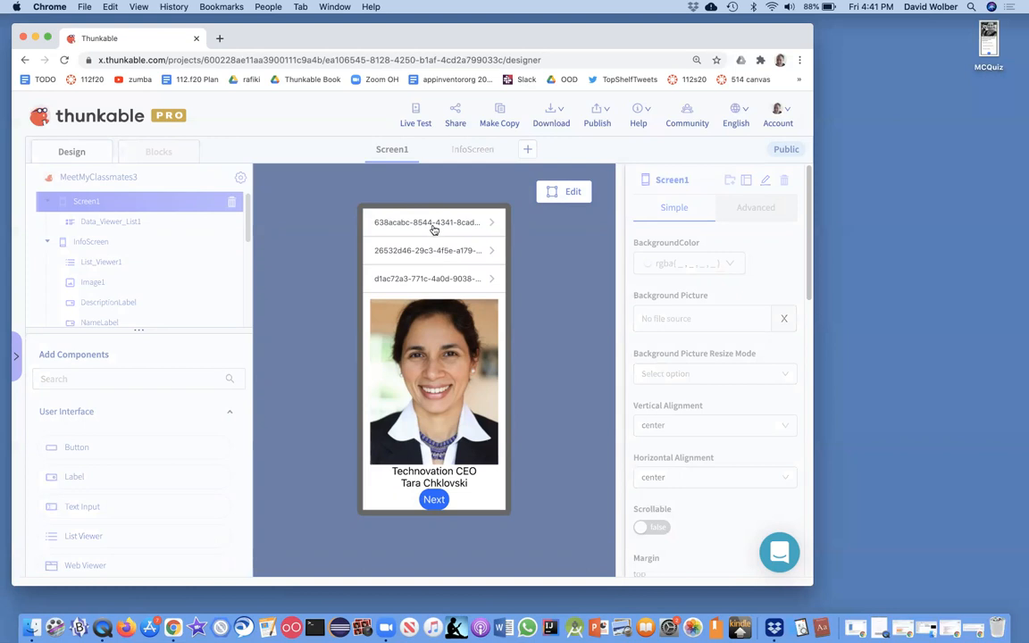
mouse_move(429, 284)
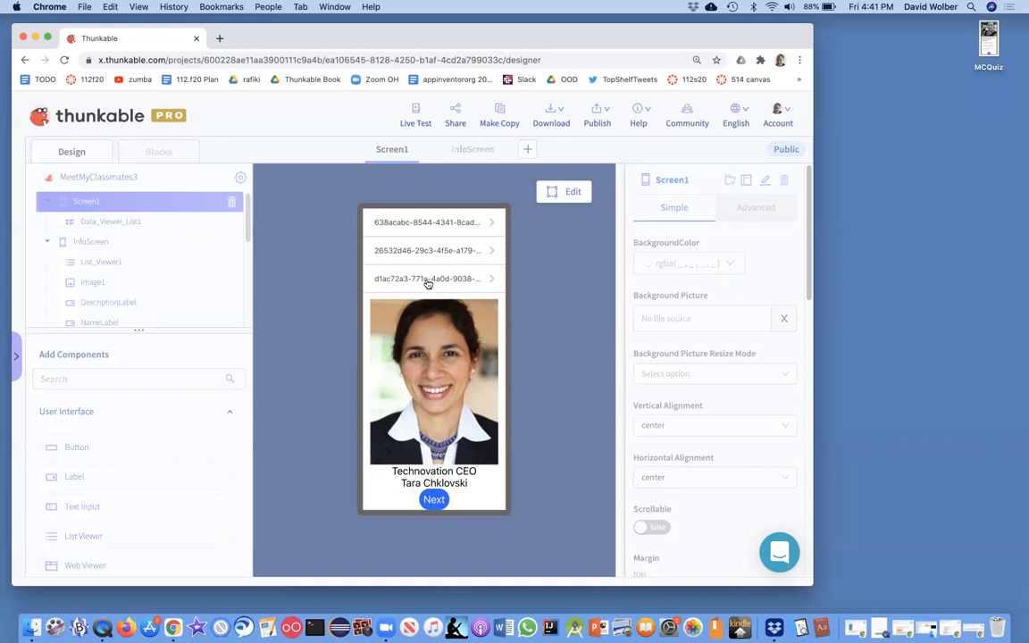
mouse_move(372, 222)
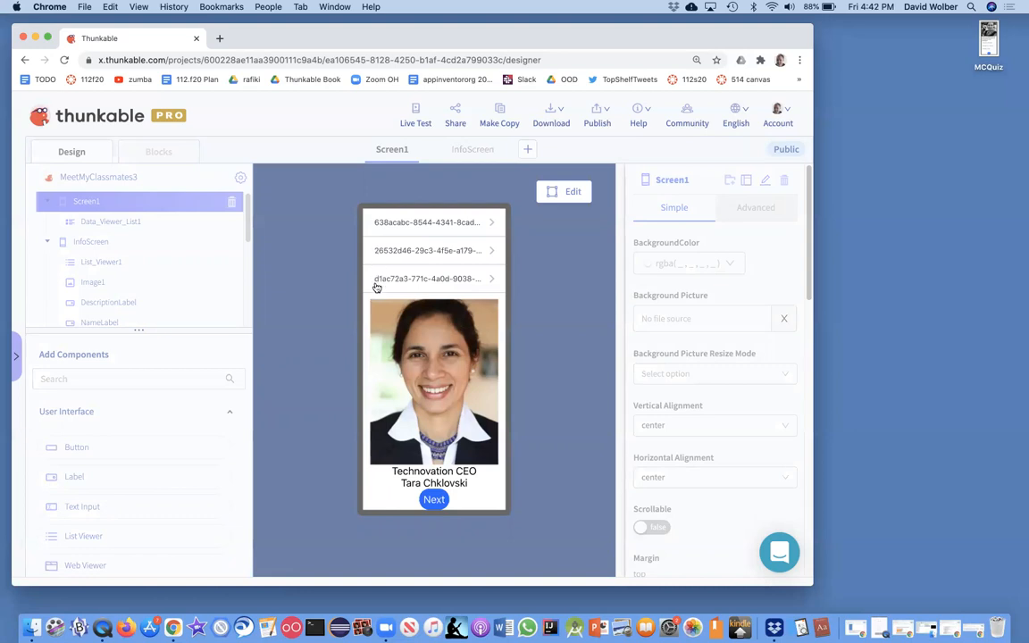
mouse_move(459, 225)
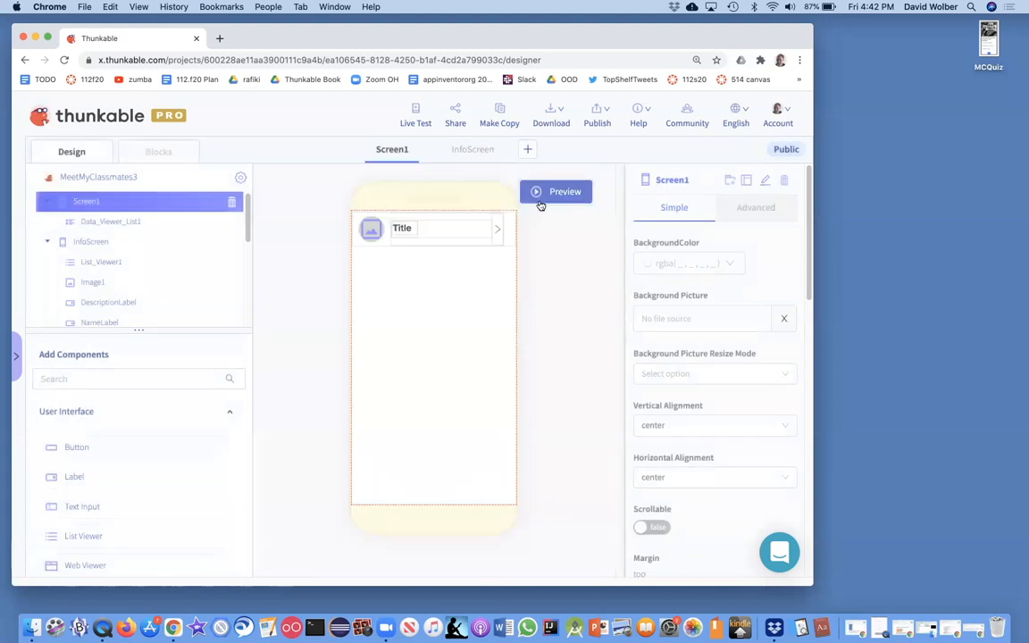
Show InfoScreen's NextButton handler that finds personId in idList and advances the index
click(157, 150)
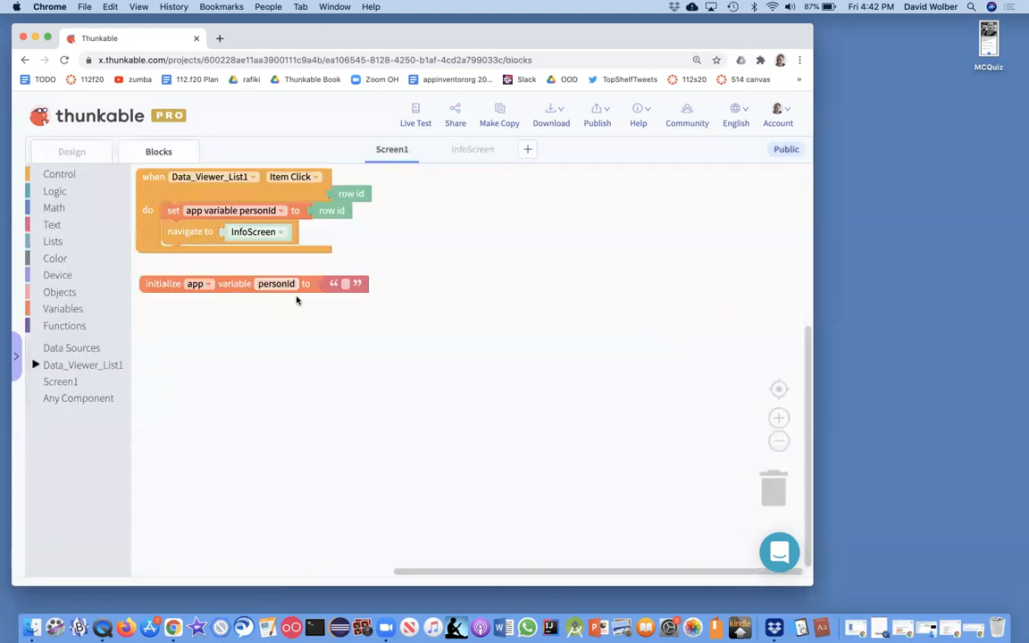
scroll(right, 3)
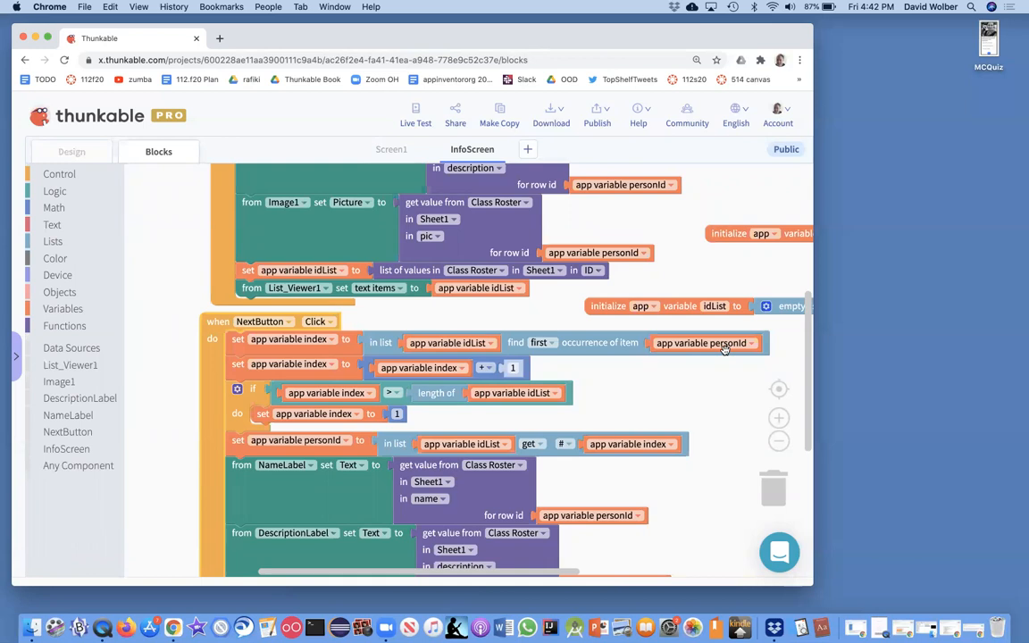
mouse_move(702, 343)
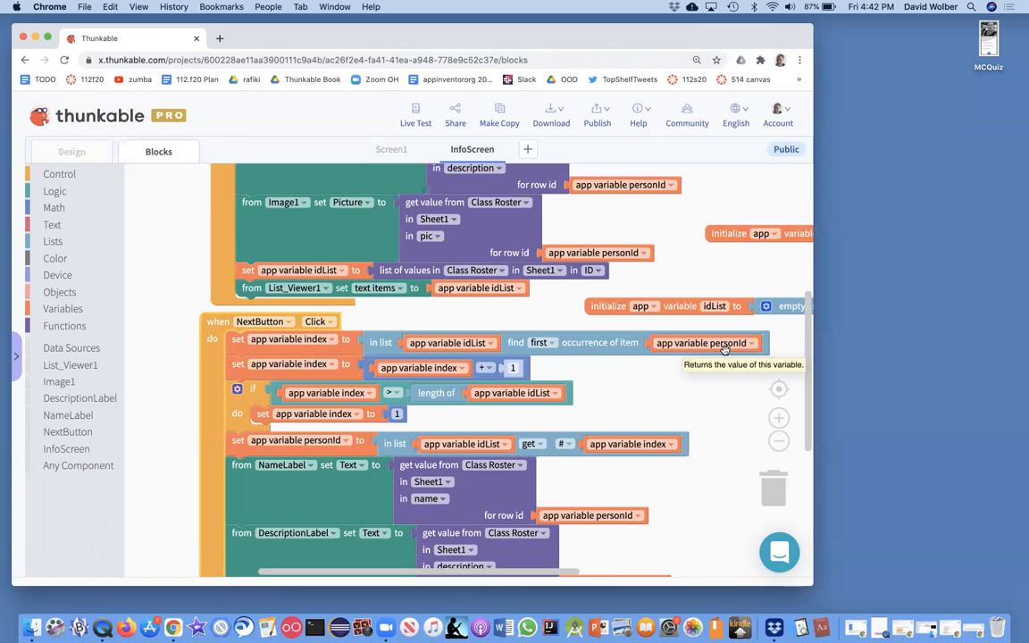
mouse_move(715, 354)
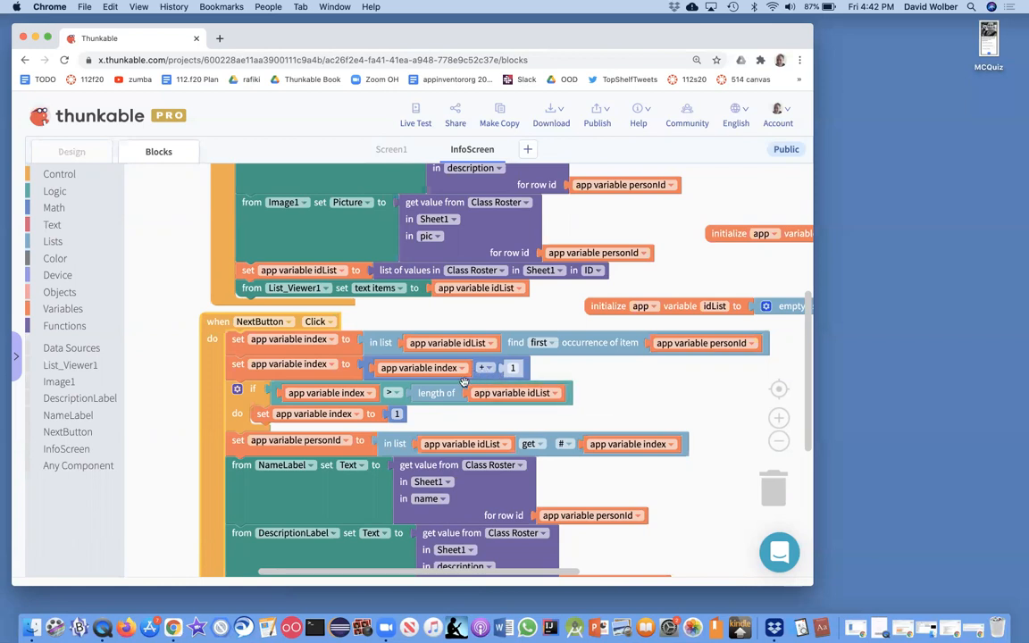
click(300, 440)
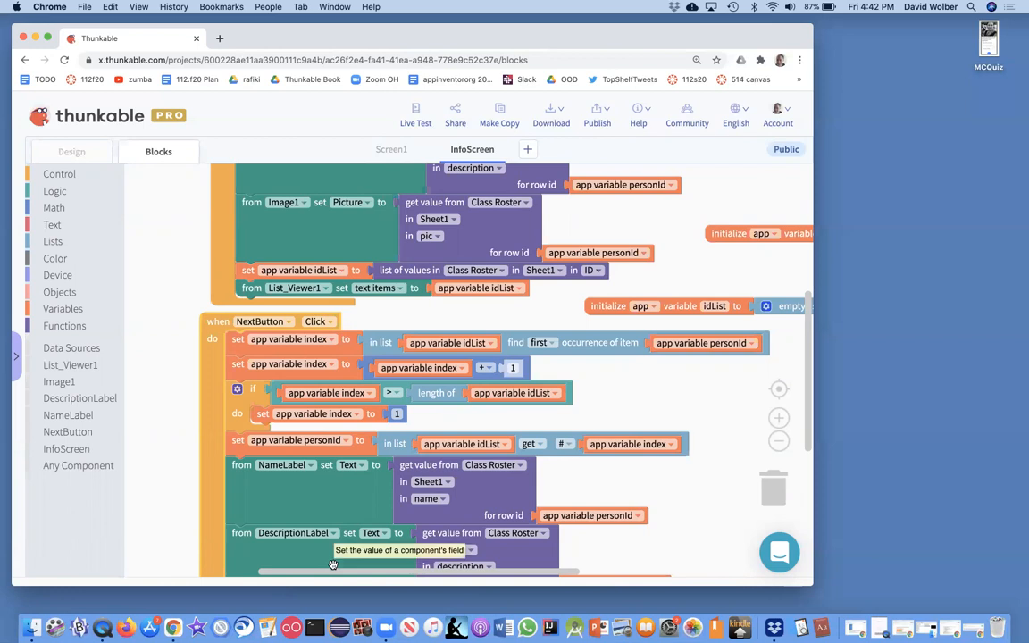
mouse_move(329, 383)
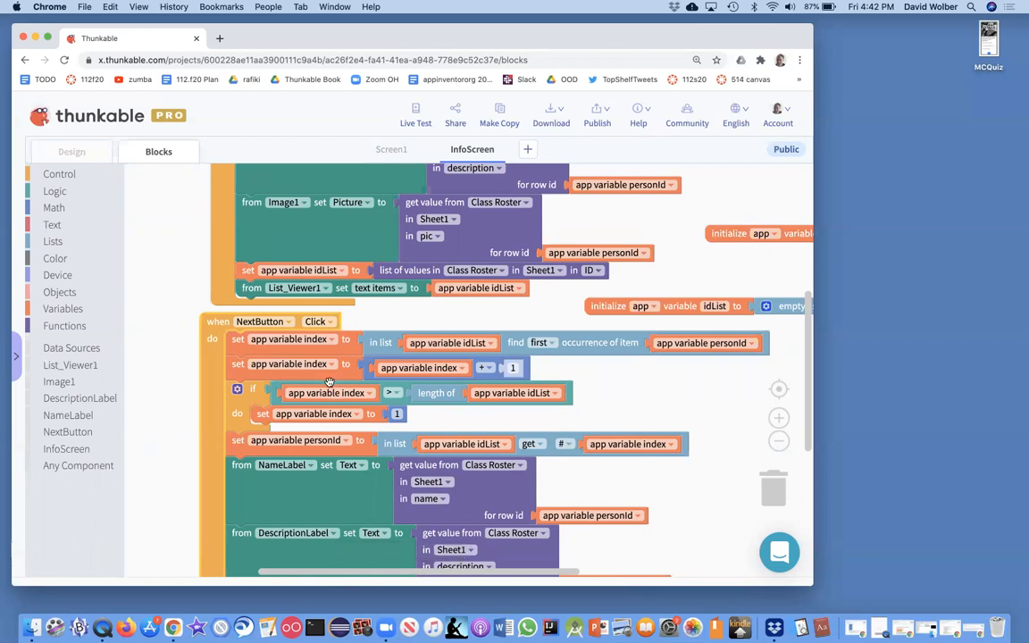